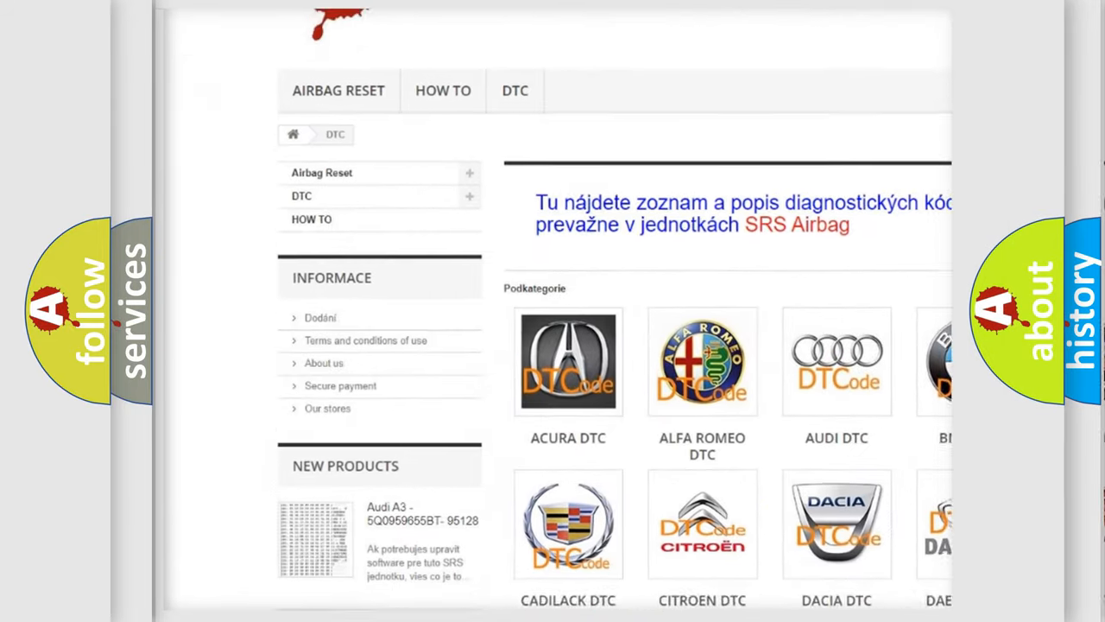
scroll("down", 3)
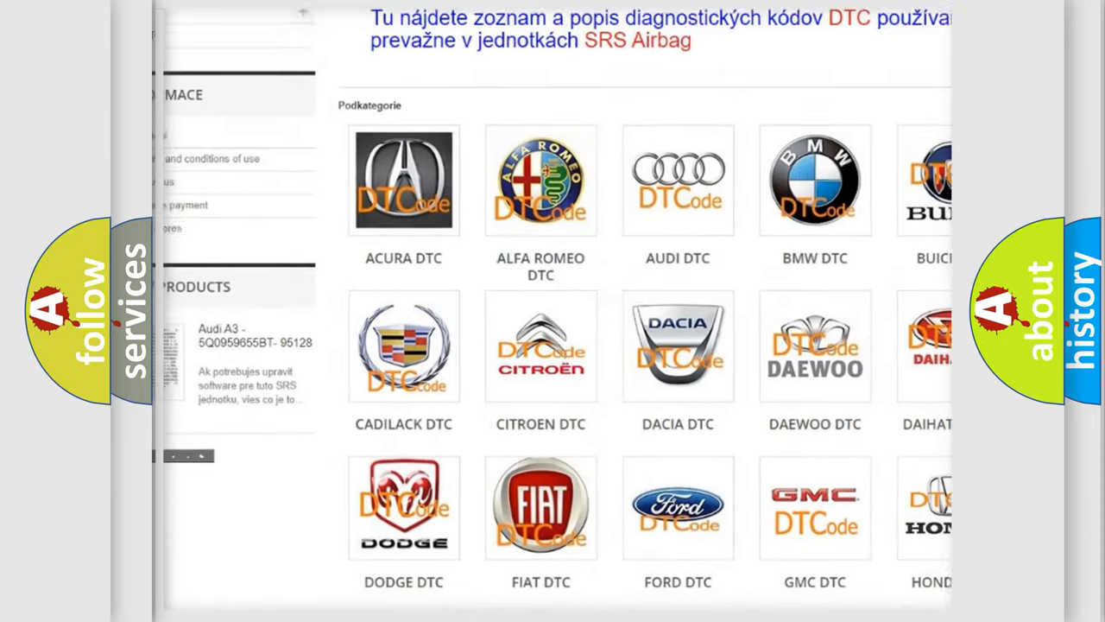
scroll("down", 3)
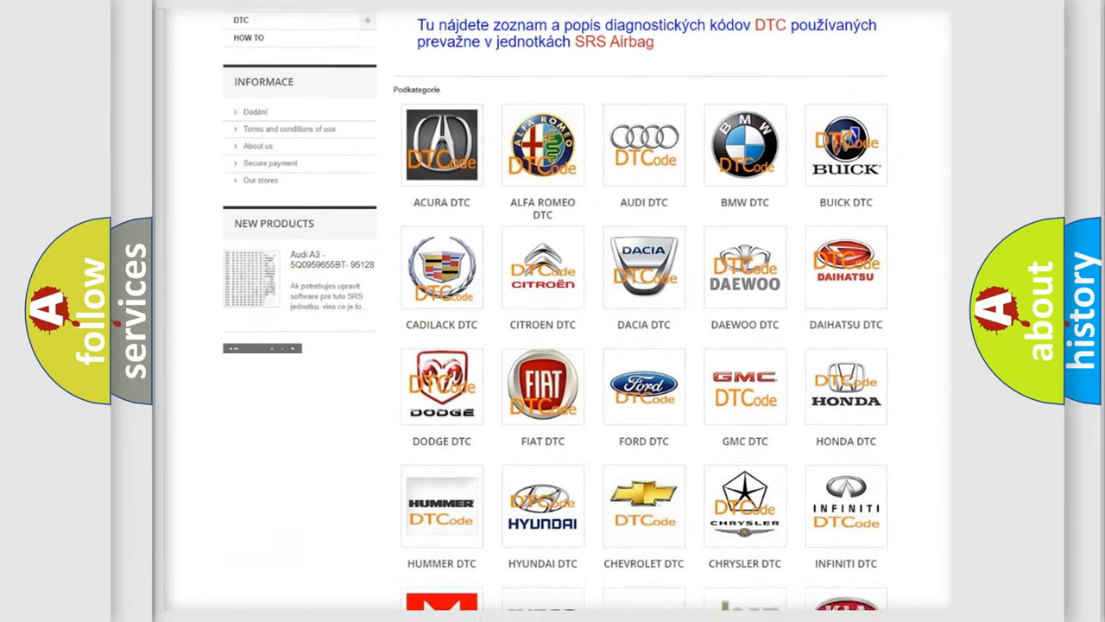
scroll("down", 3)
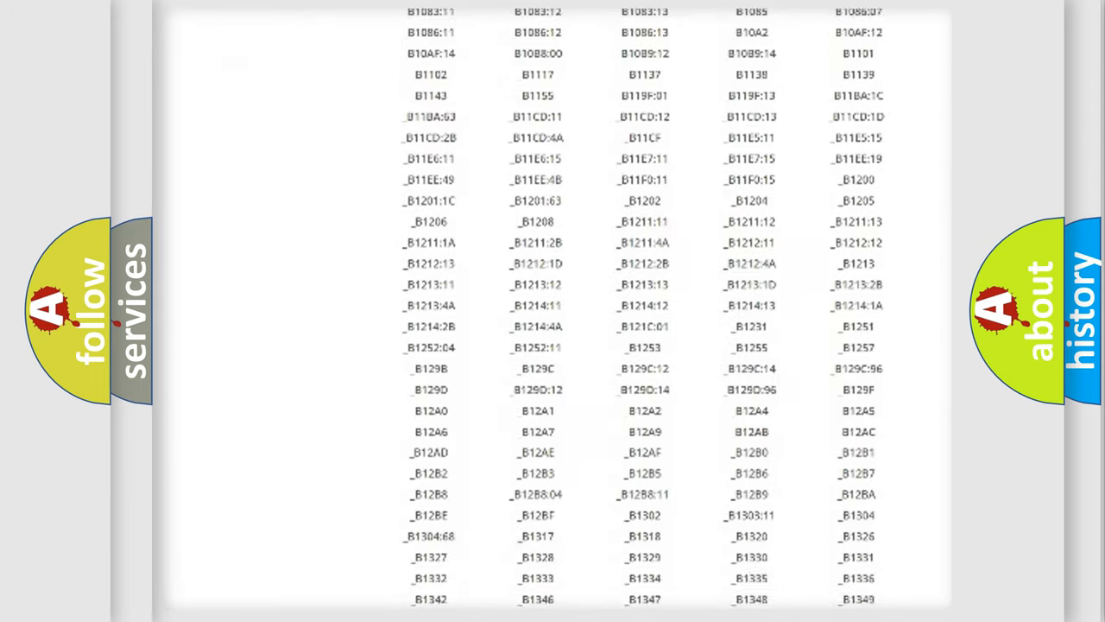
scroll("down", 3)
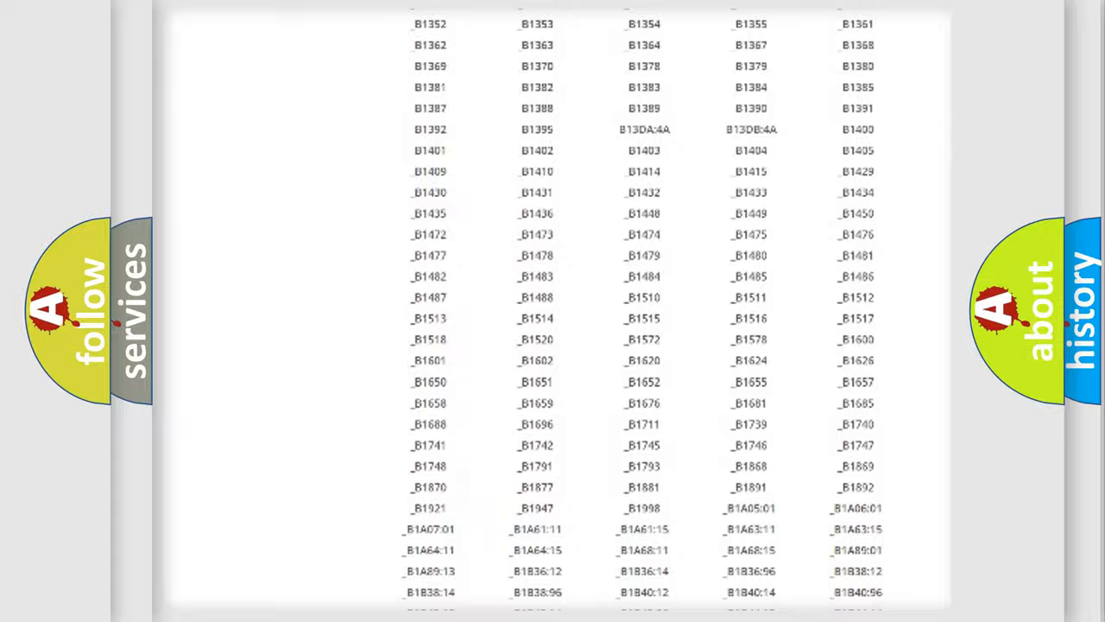
scroll("up", 3)
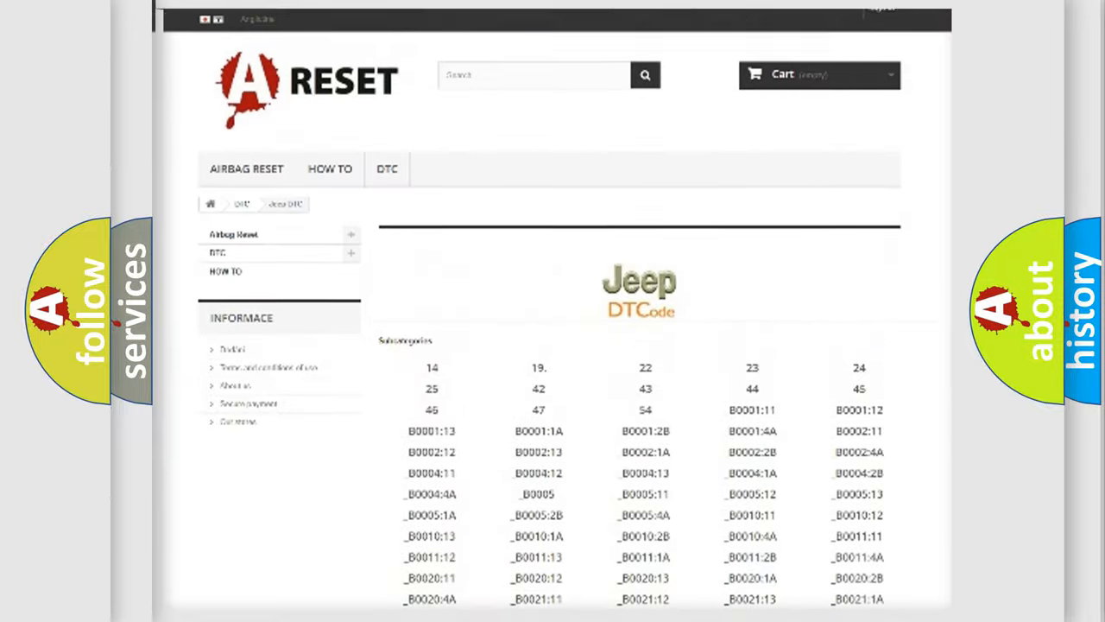